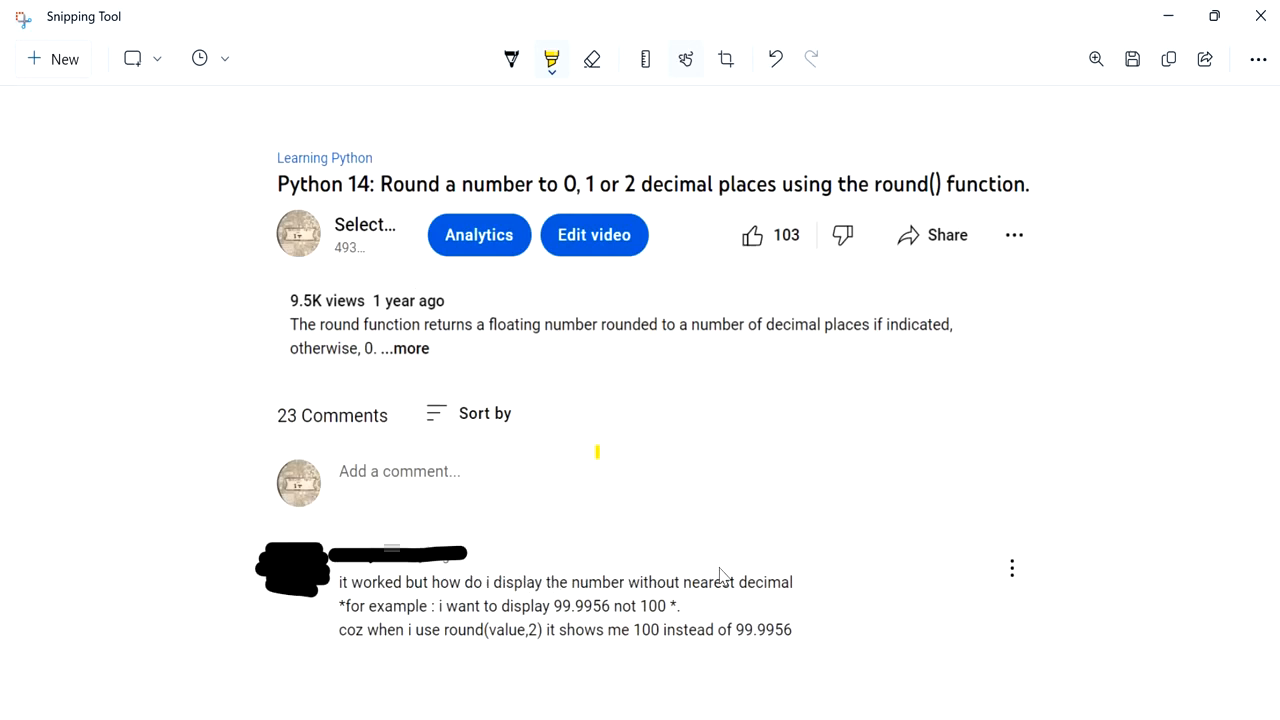
- Highlight the video title words and 99.9956, and bracket the comment in the screenshot
{"action": "left_click_drag", "start_coordinate": [720, 550], "coordinate": [820, 650]}
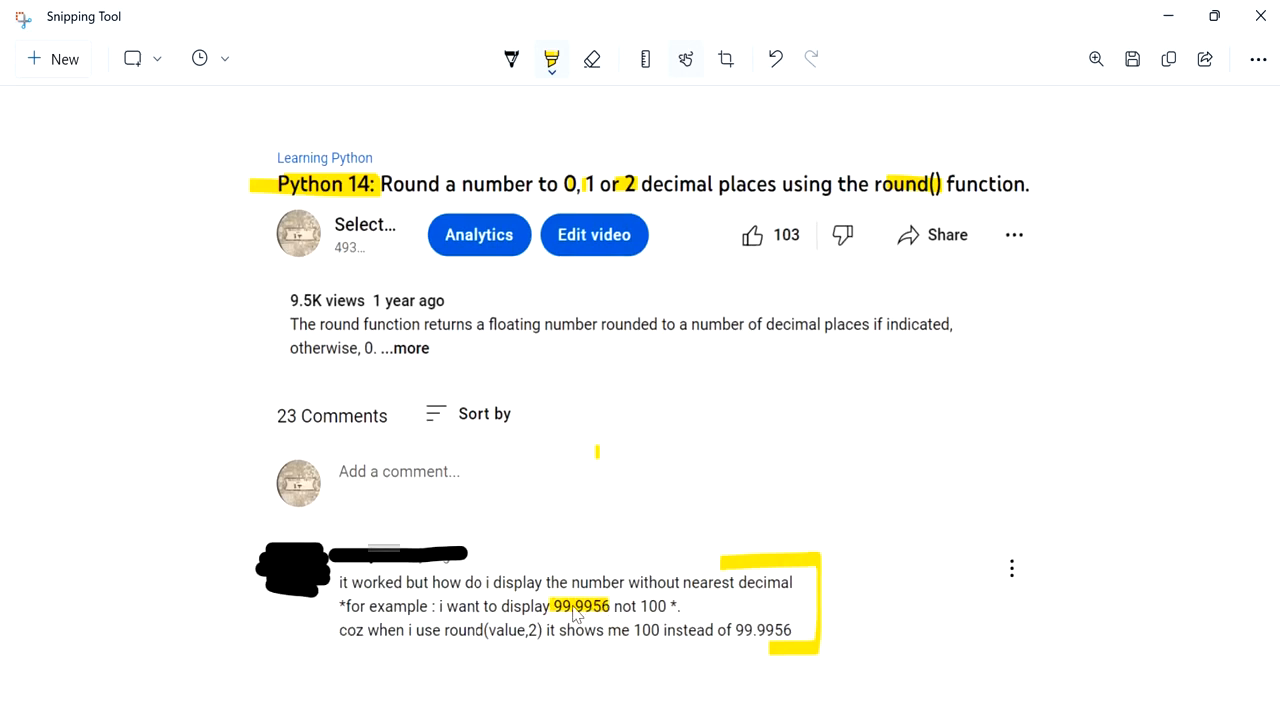
{"action": "mouse_move", "coordinate": [573, 627]}
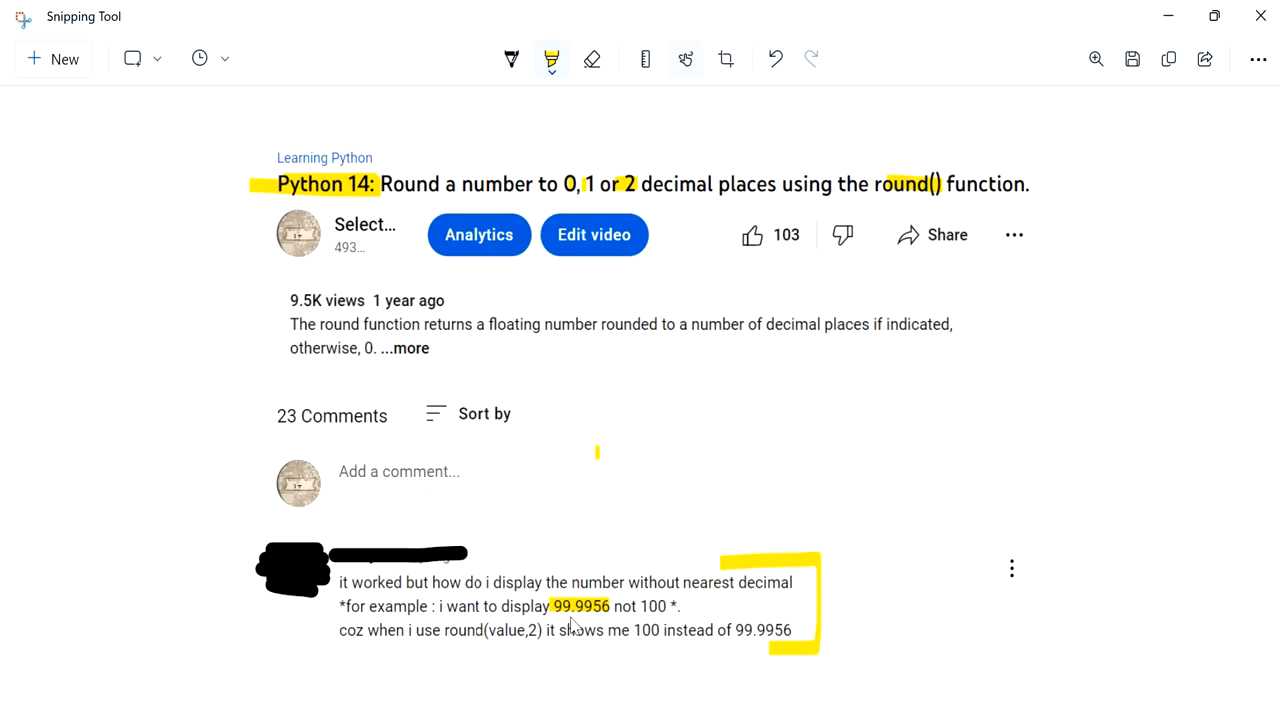
{"action": "mouse_move", "coordinate": [740, 635]}
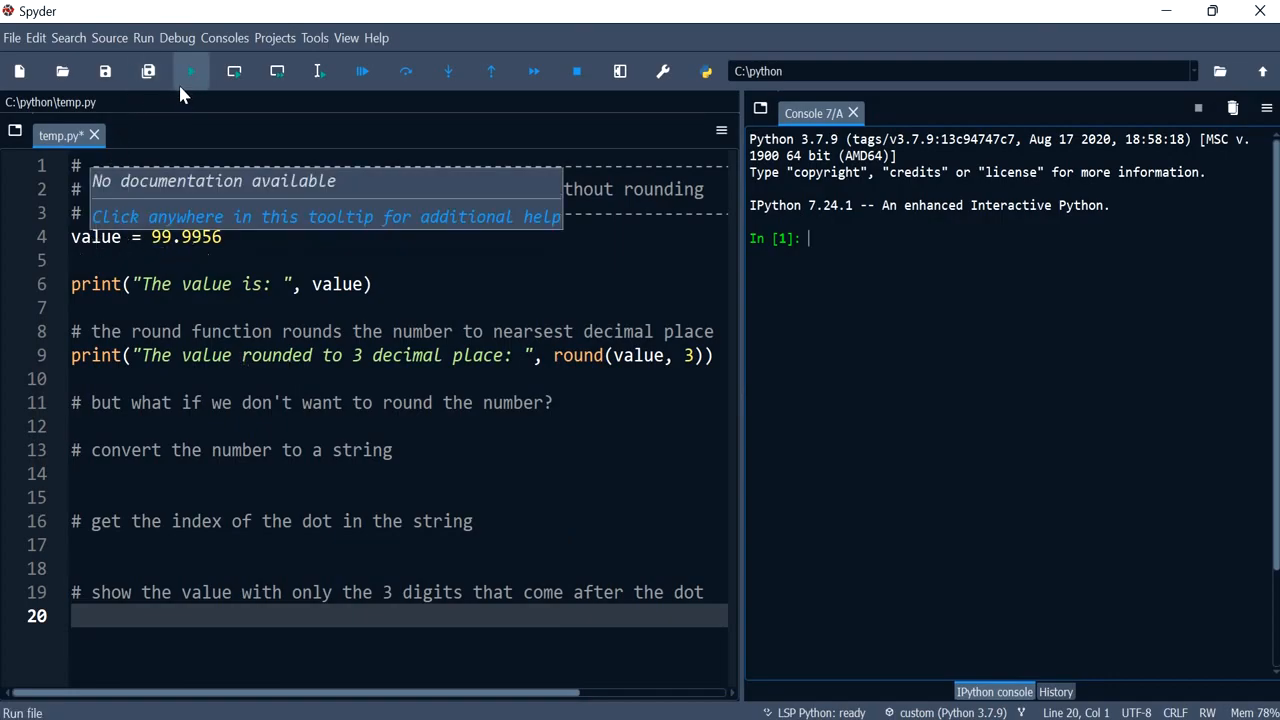
- Run the script and add a '# 99.996' comment noting the rounded output
{"action": "left_click", "coordinate": [190, 71]}
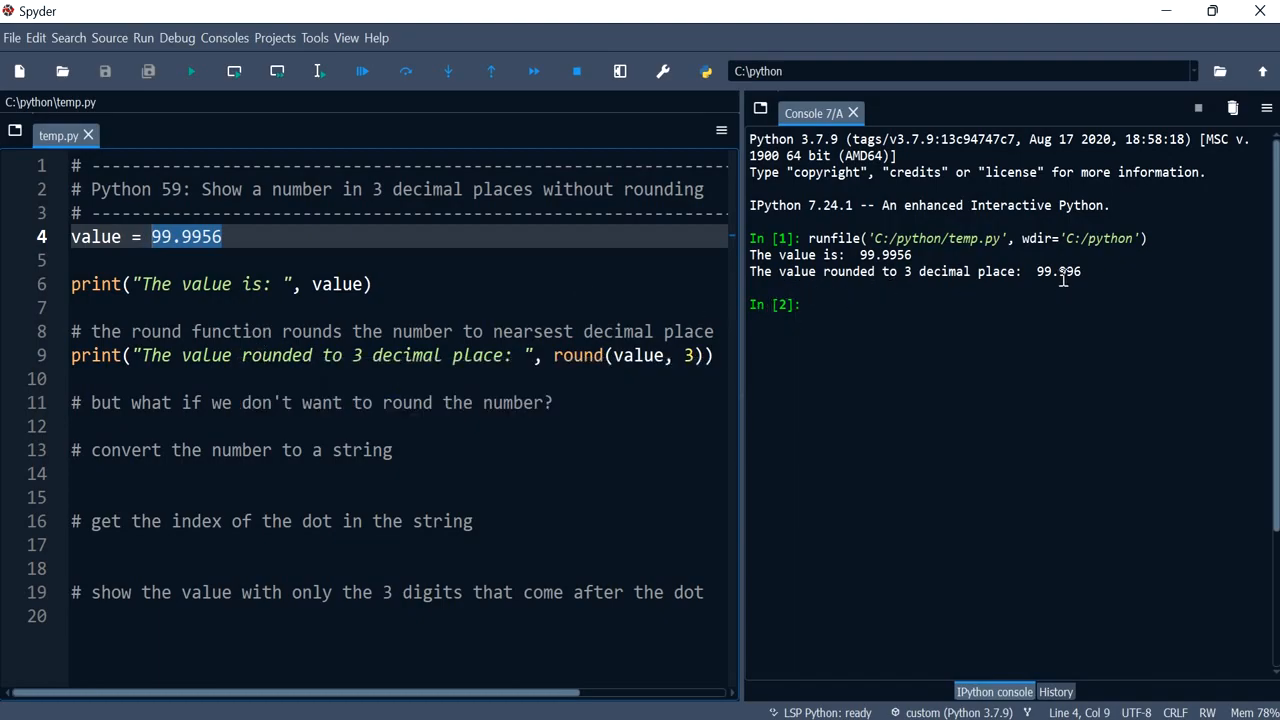
{"action": "double_click", "coordinate": [1058, 271]}
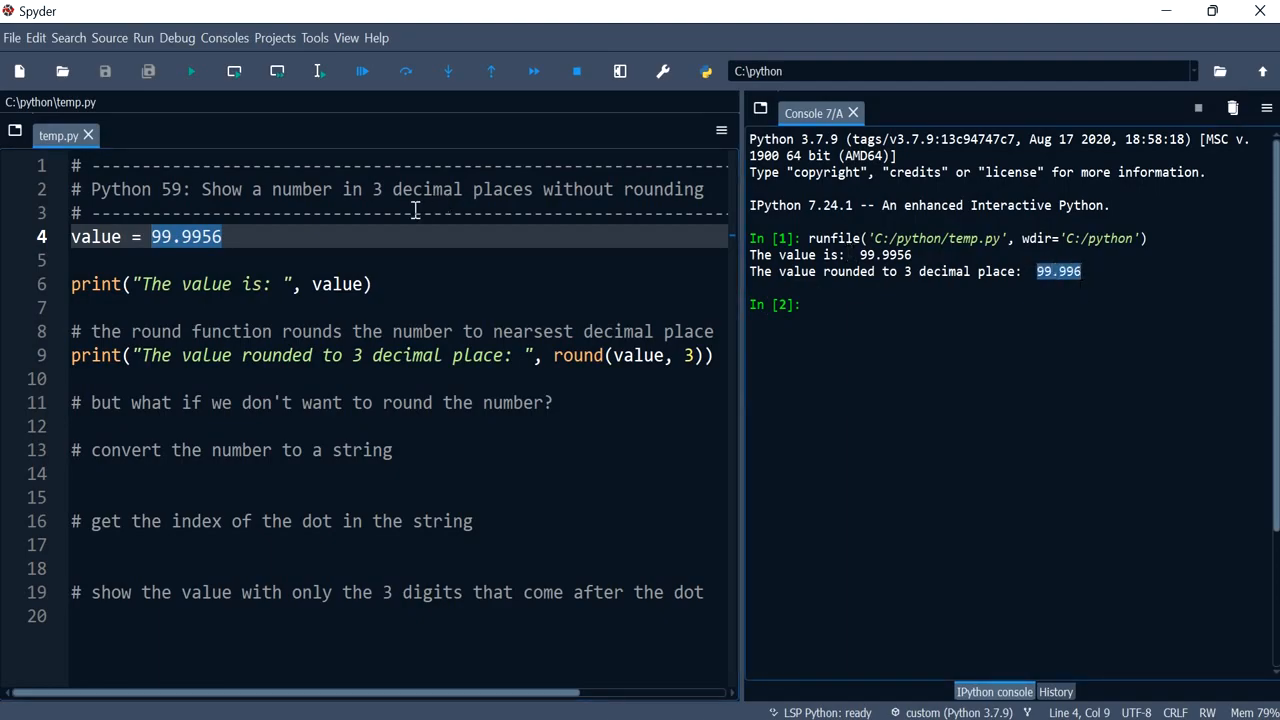
{"action": "mouse_move", "coordinate": [450, 388]}
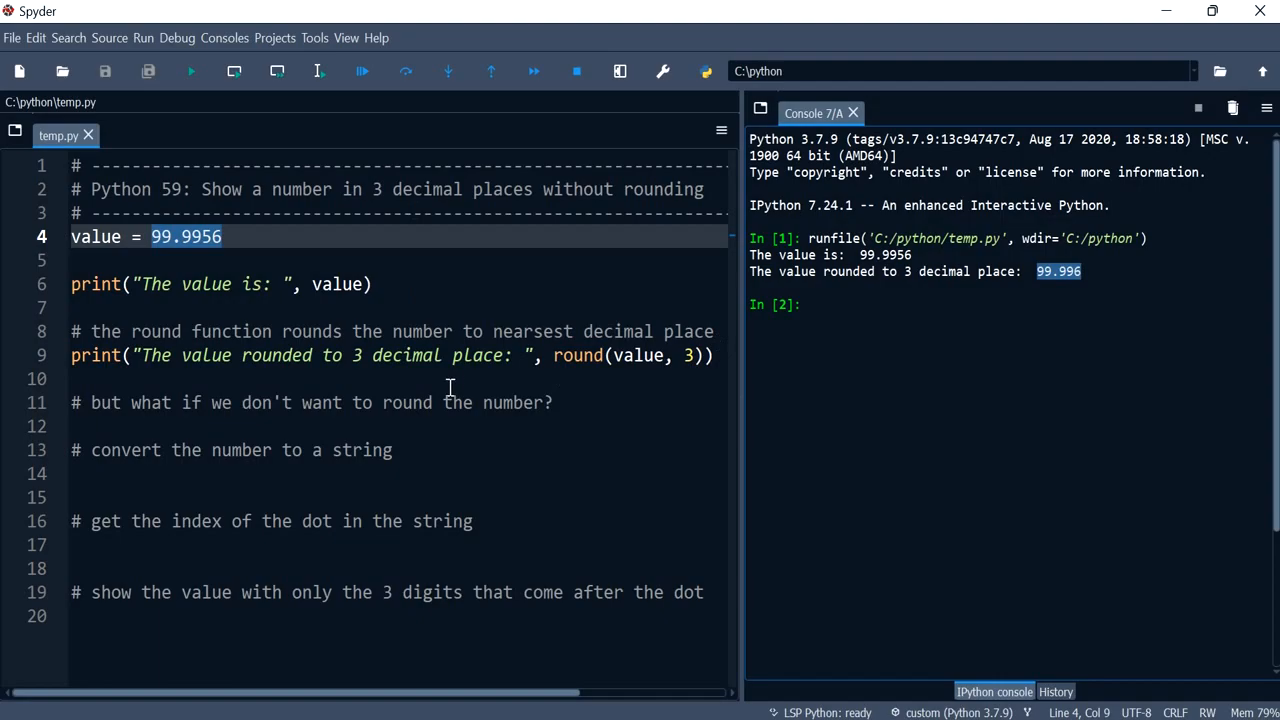
{"action": "type", "text": "#99.996"}
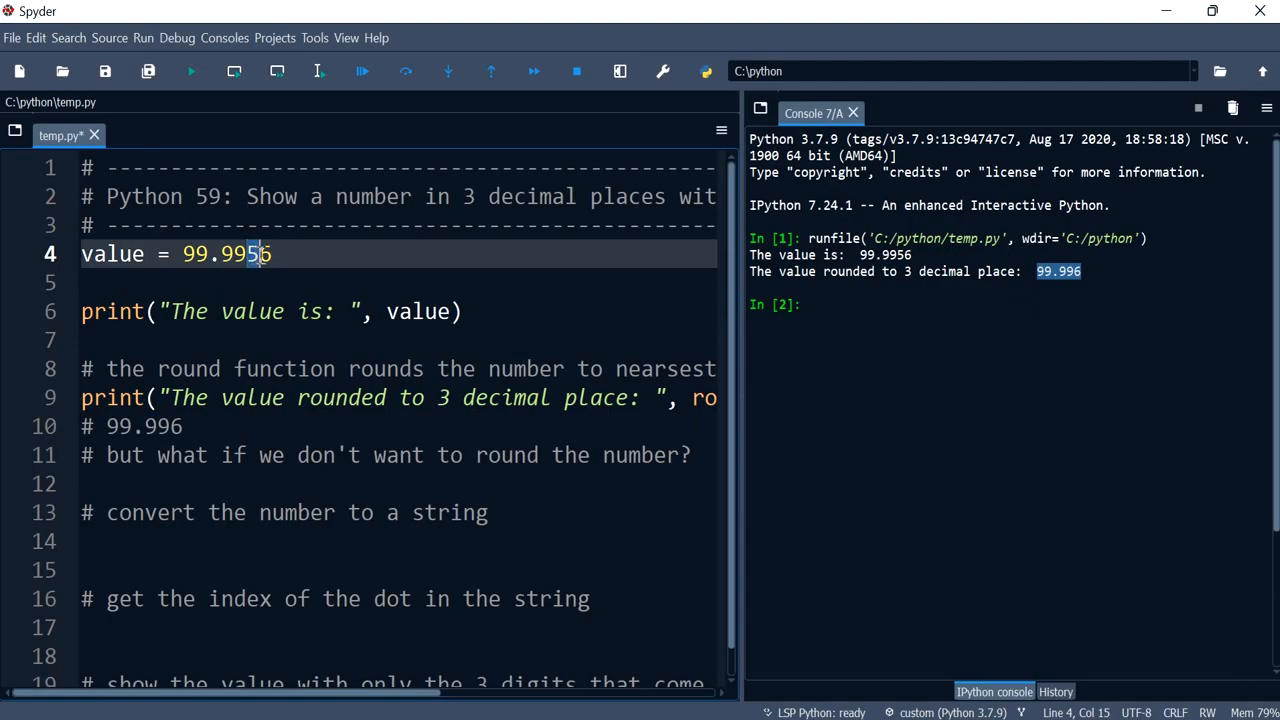
{"action": "mouse_move", "coordinate": [255, 265]}
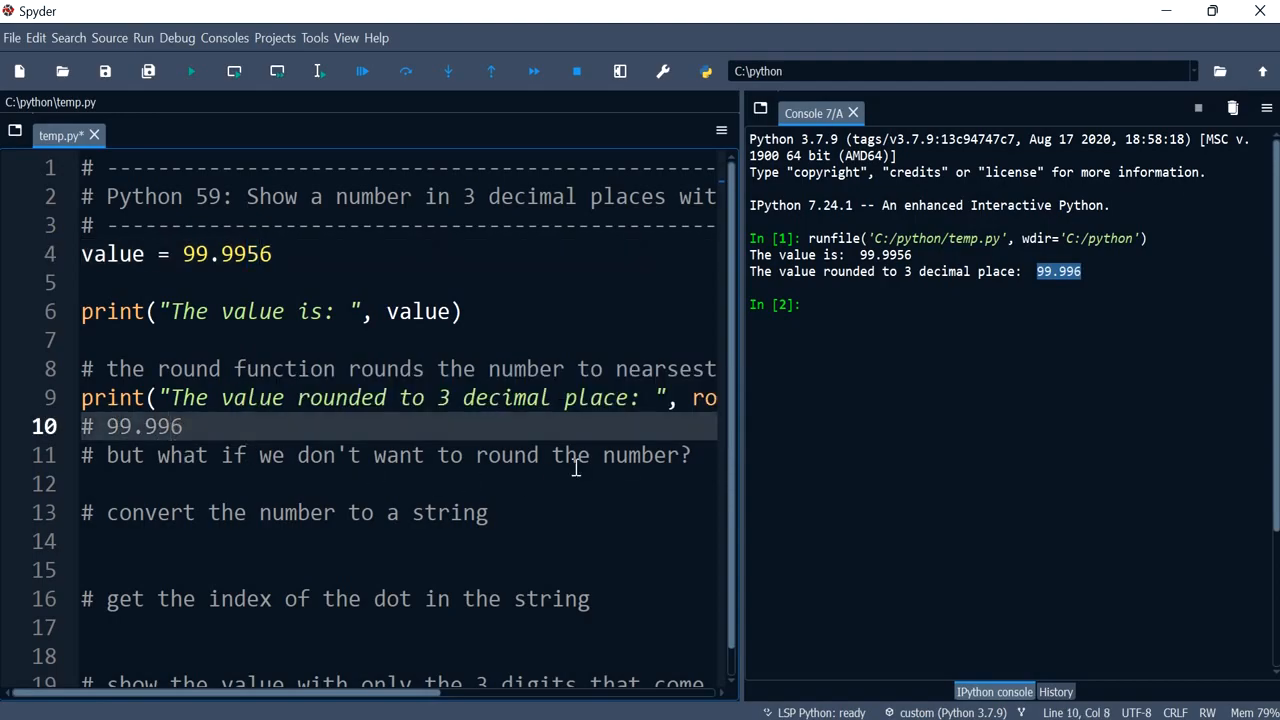
- Add a '# i.e.: 99.995' comment giving the wanted unrounded result
{"action": "left_click_drag", "start_coordinate": [398, 455], "coordinate": [575, 455]}
{"action": "type", "text": "# i.99.995"}
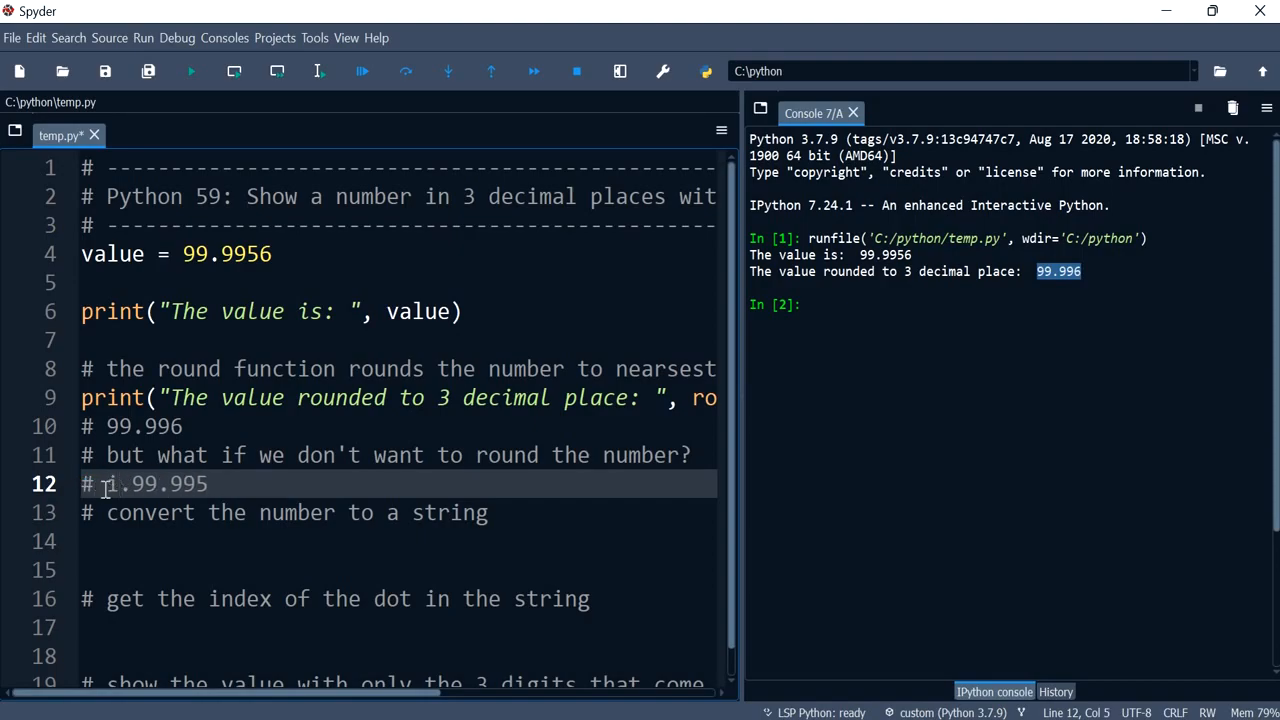
{"action": "type", "text": "e."}
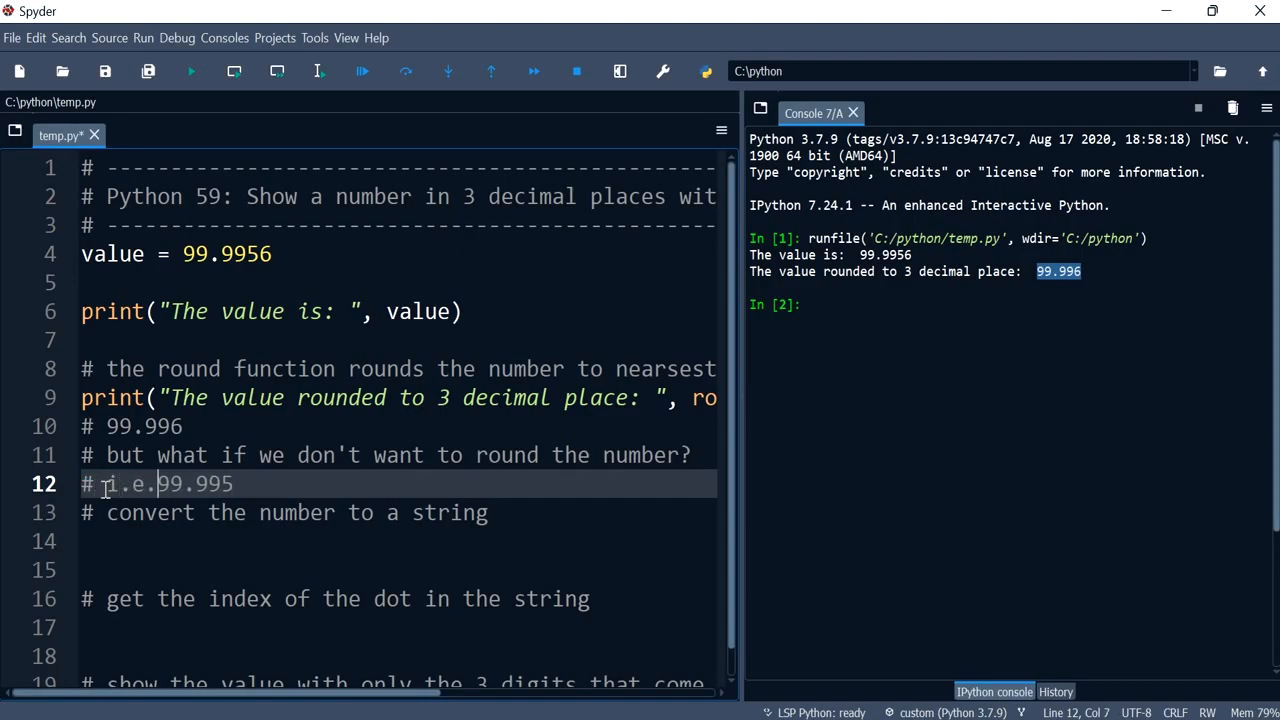
{"action": "type", "text": ":"}
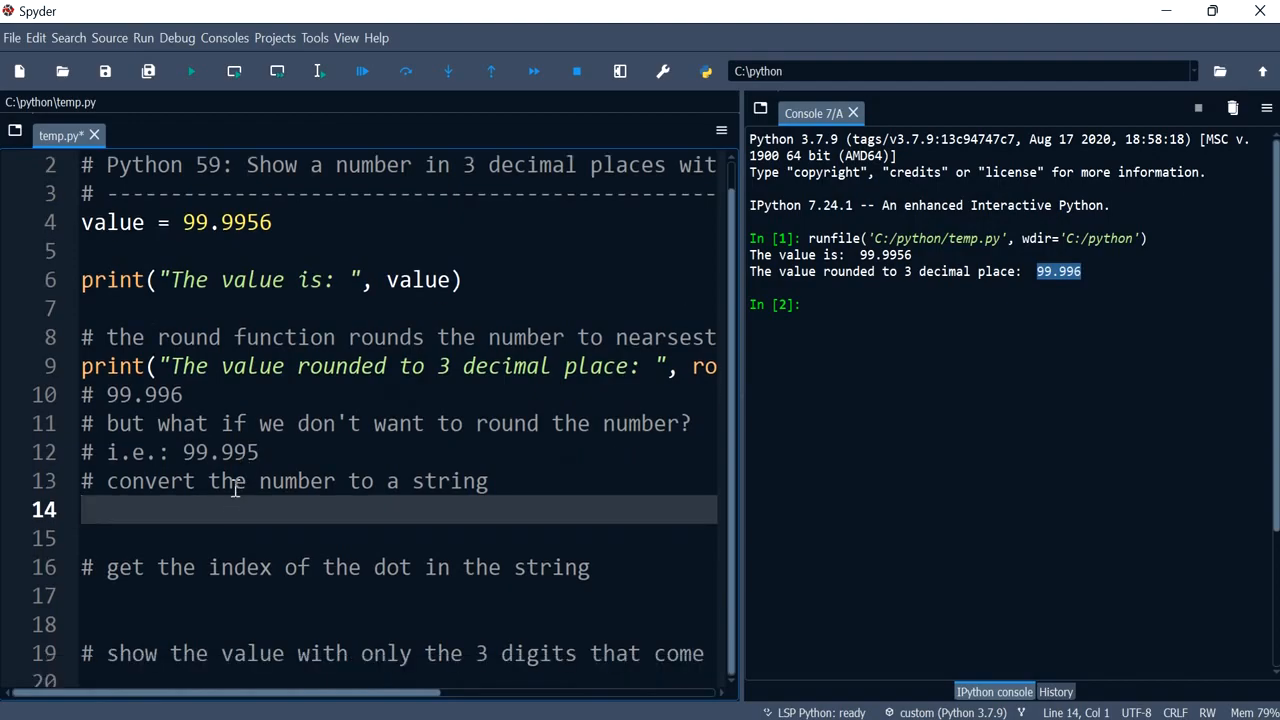
- Add valueStr = str(value) and print(valueStr), fix the argument, and confirm 99.9956 prints
{"action": "type", "text": "valueStr"}
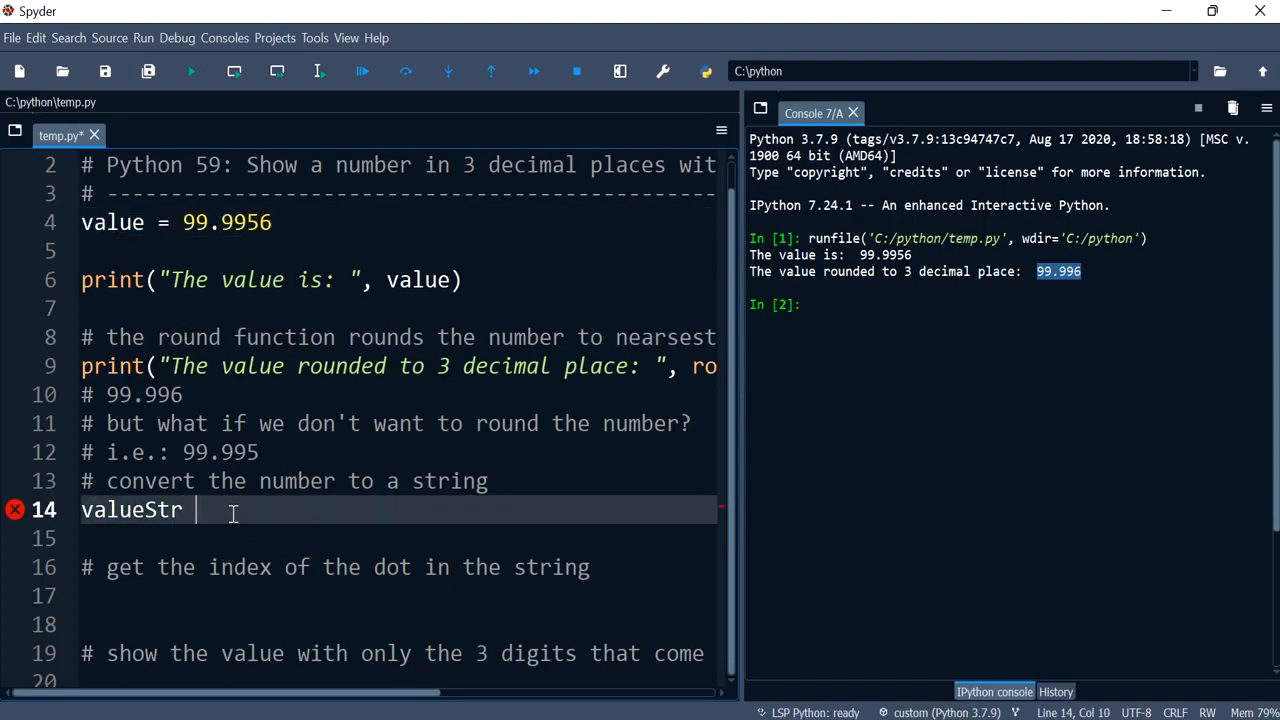
{"action": "type", "text": "= str(valueStr)"}
{"action": "left_click", "coordinate": [396, 539]}
{"action": "type", "text": "print(valueStr)"}
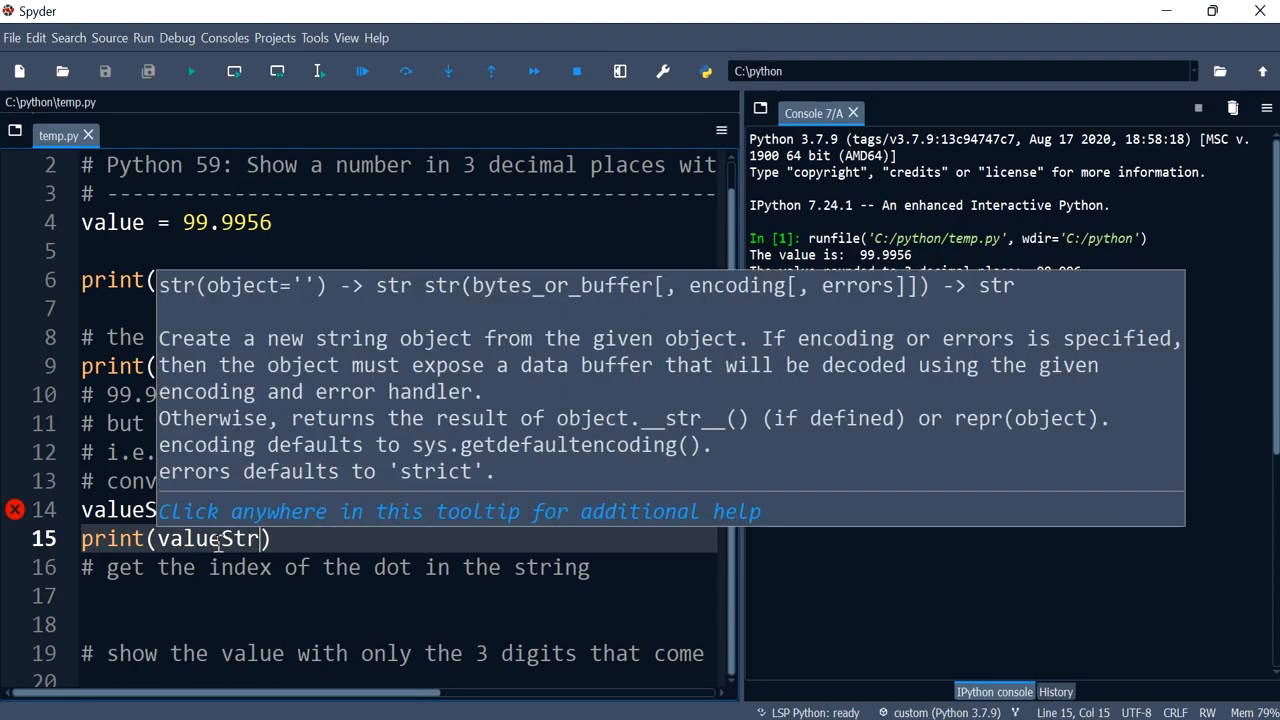
{"action": "left_click", "coordinate": [190, 71]}
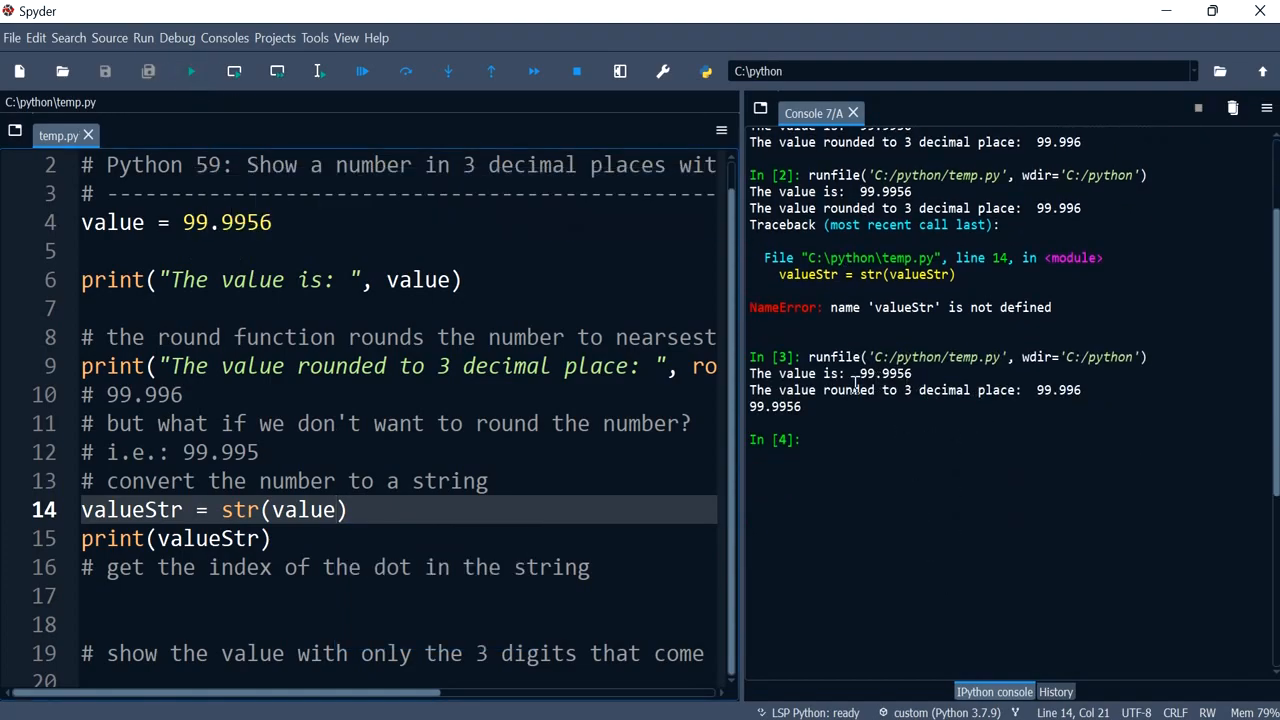
{"action": "double_click", "coordinate": [775, 406]}
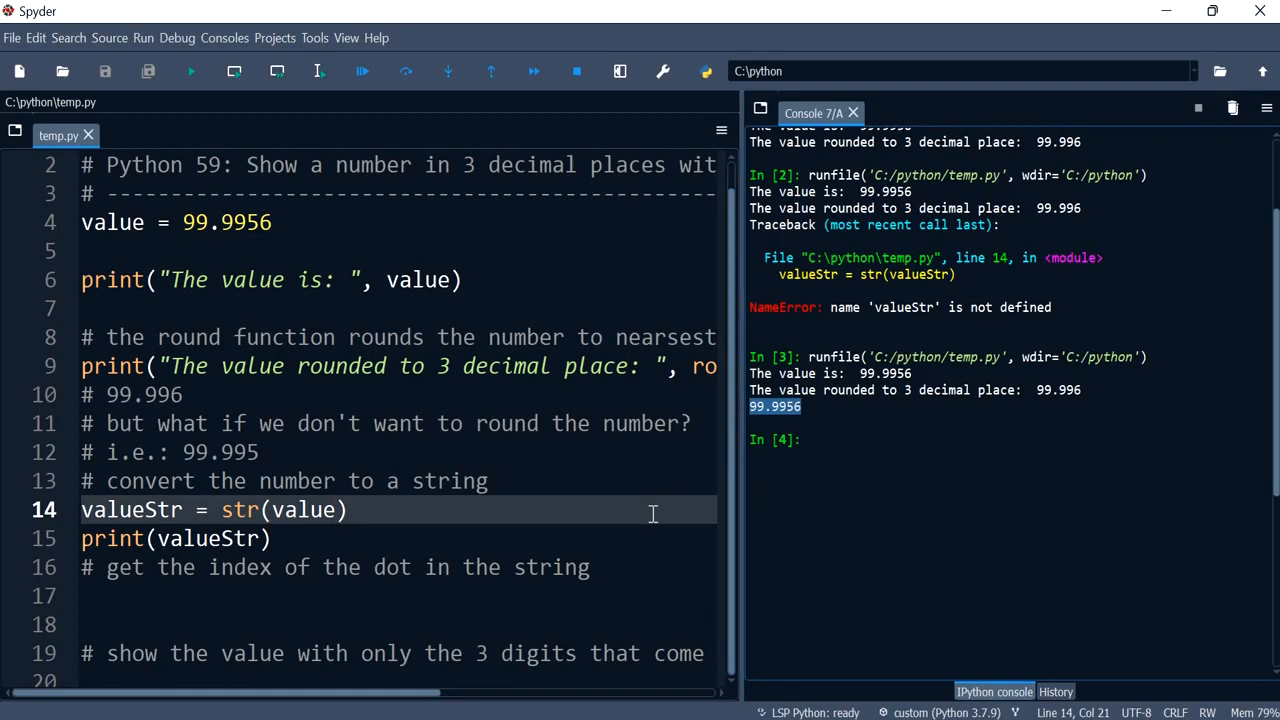
{"action": "left_click", "coordinate": [398, 567]}
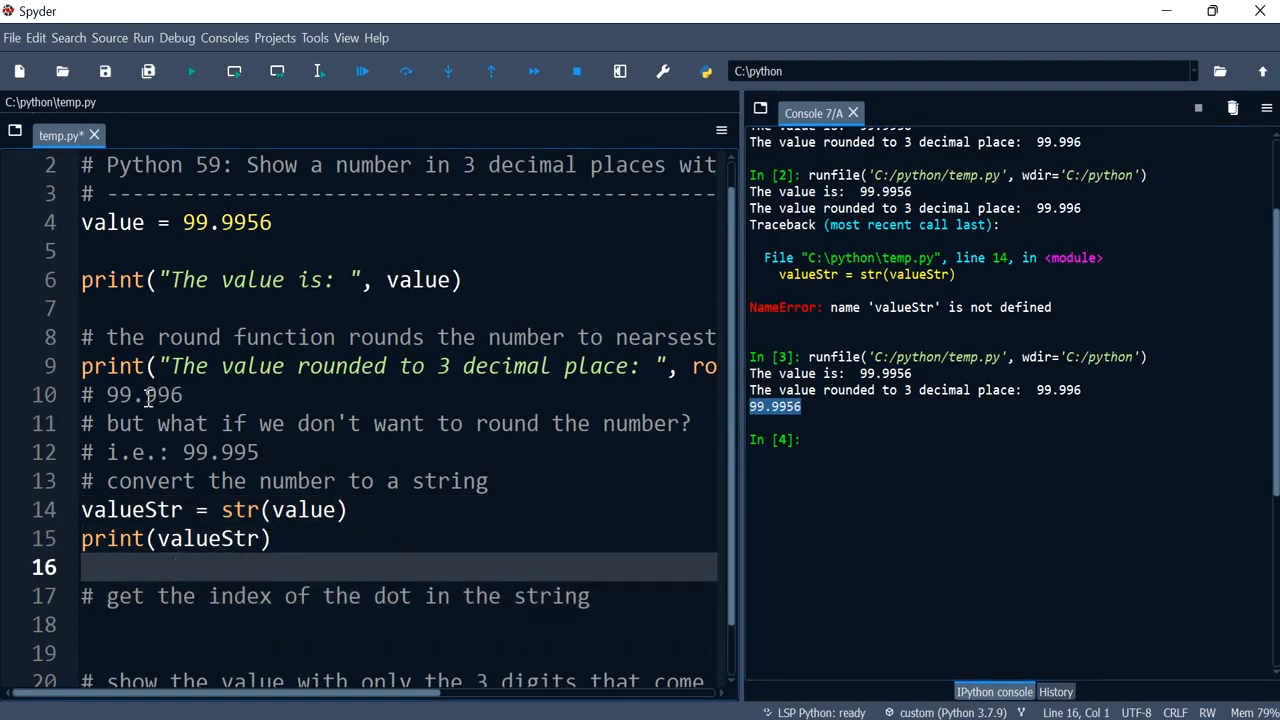
- Write index = valueStr.index('.') on line 18 with print(index) below it
{"action": "left_click", "coordinate": [138, 394]}
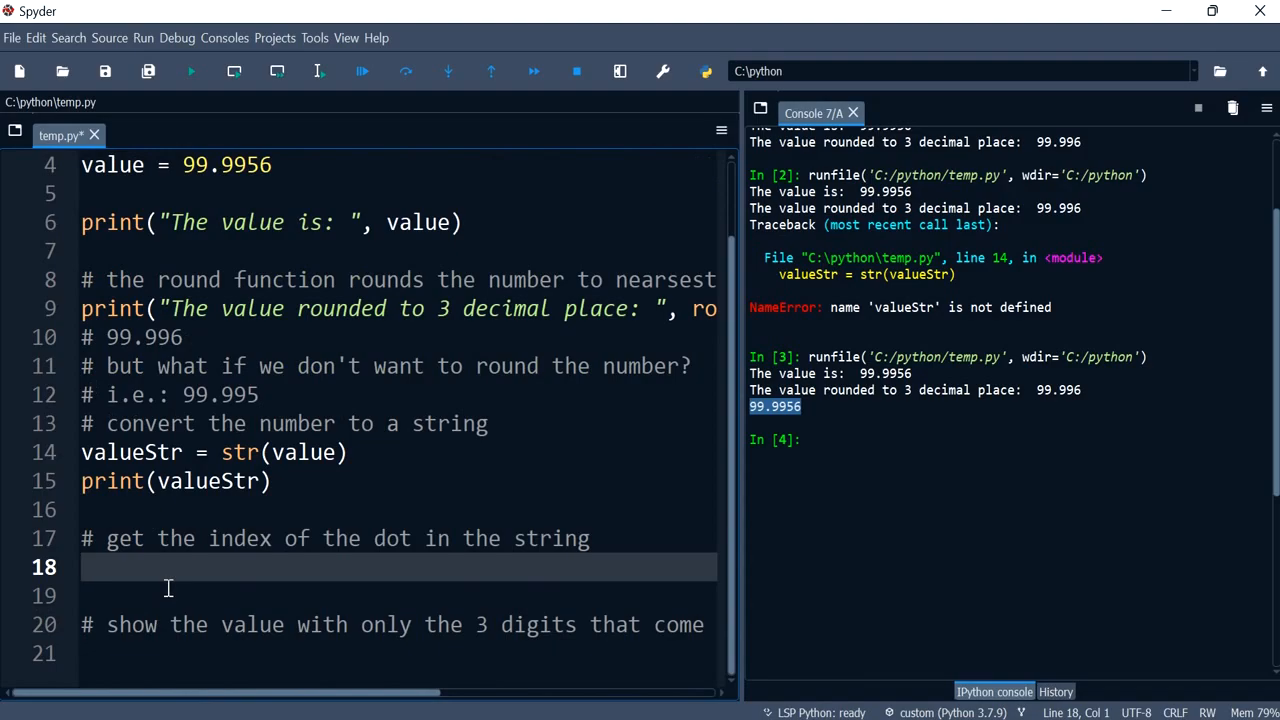
{"action": "type", "text": "valueStr."}
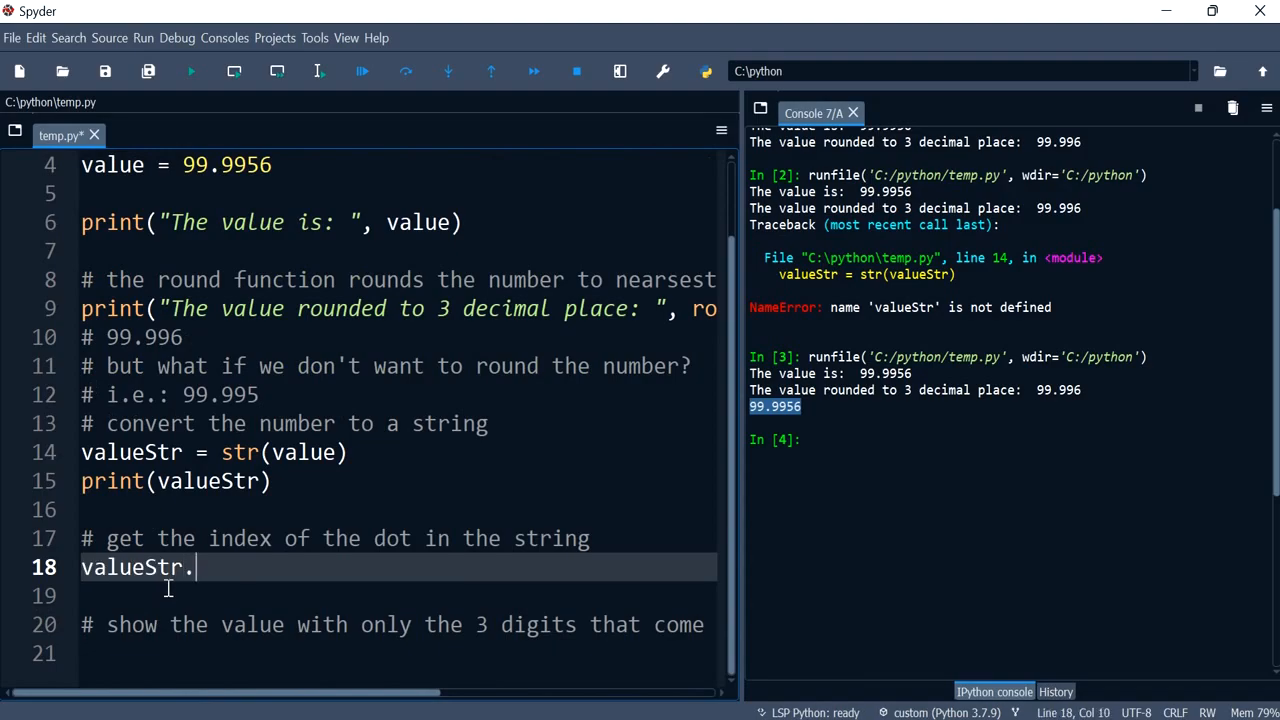
{"action": "type", "text": "index('"}
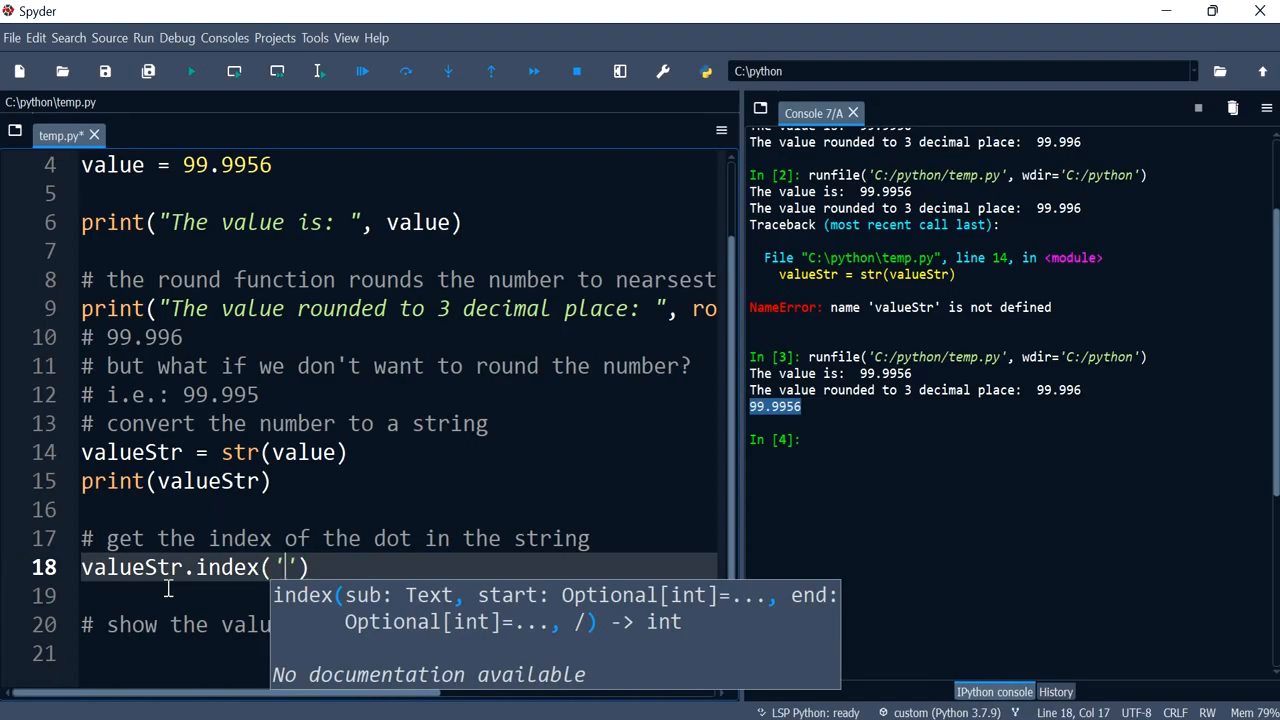
{"action": "type", "text": "."}
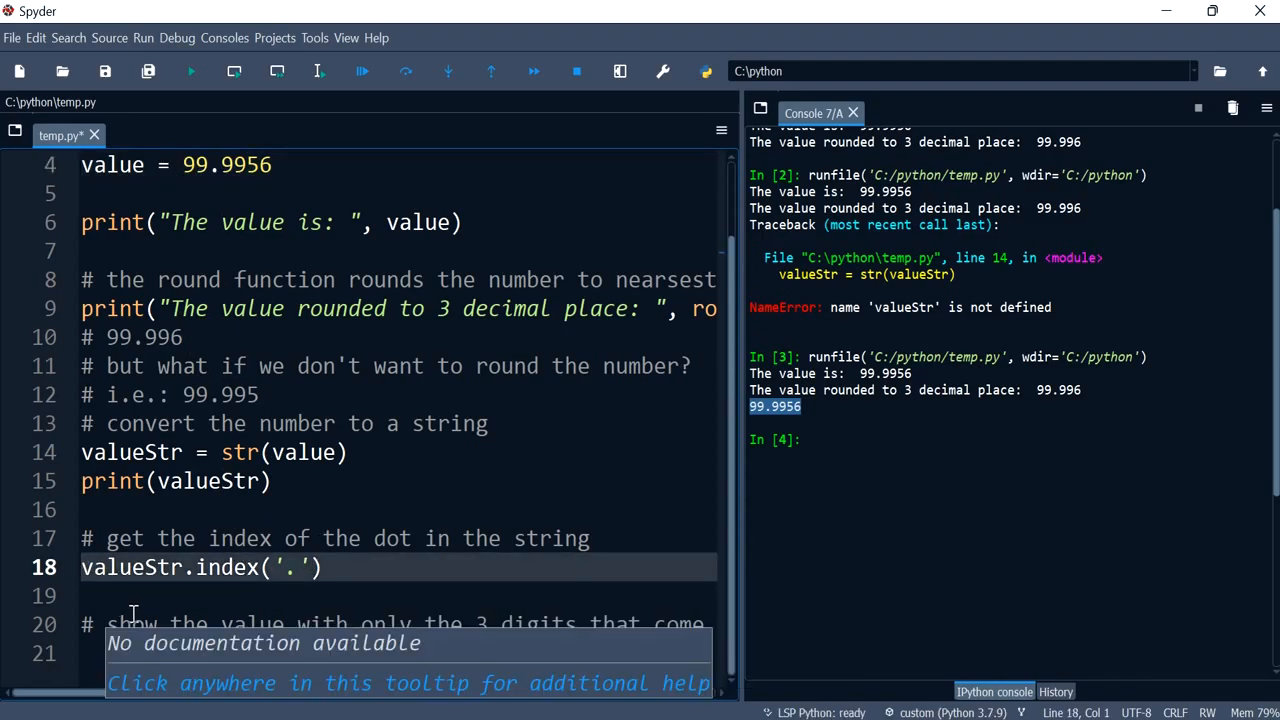
{"action": "type", "text": "index ="}
{"action": "left_click", "coordinate": [399, 596]}
{"action": "type", "text": "pri"}
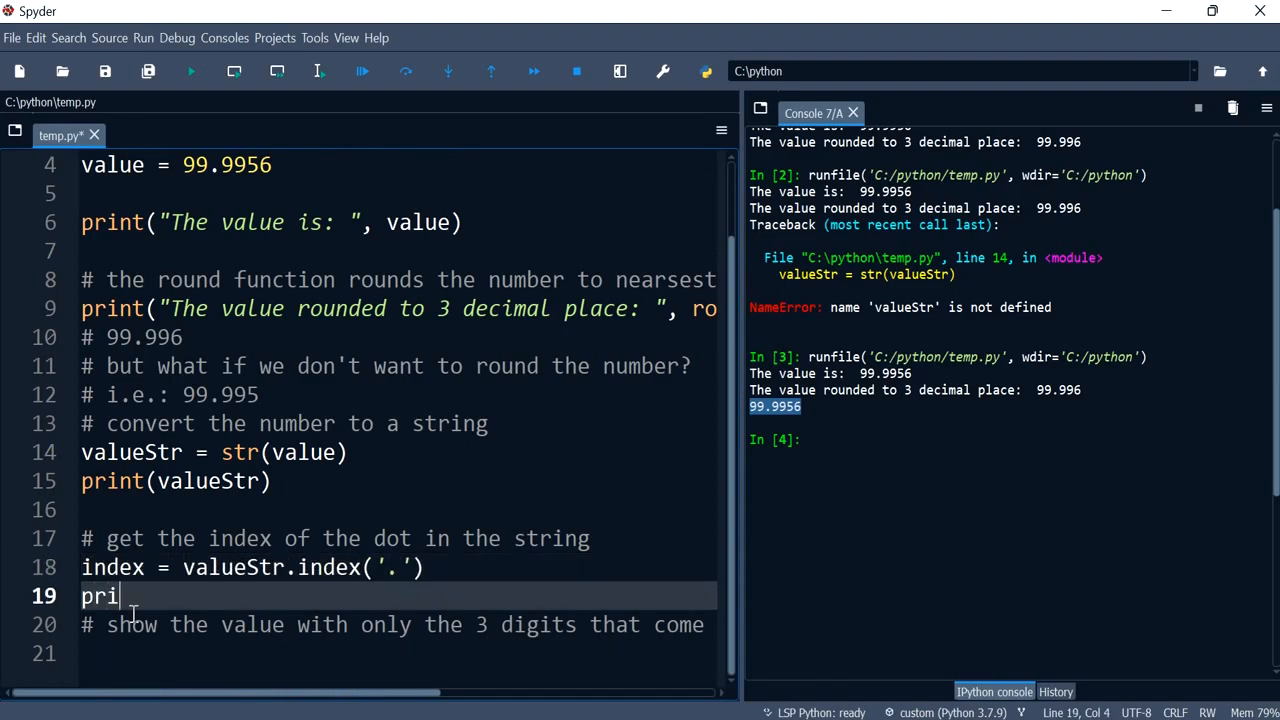
{"action": "type", "text": "nt(index)"}
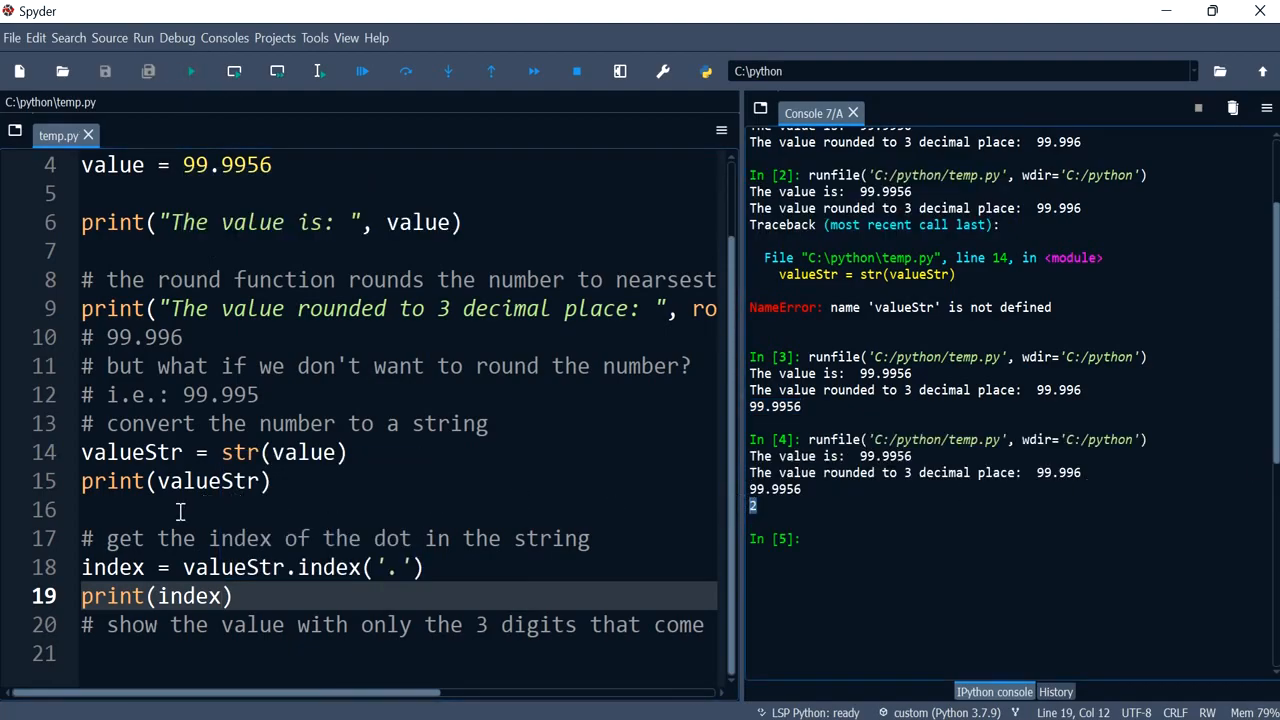
{"action": "left_click", "coordinate": [210, 394]}
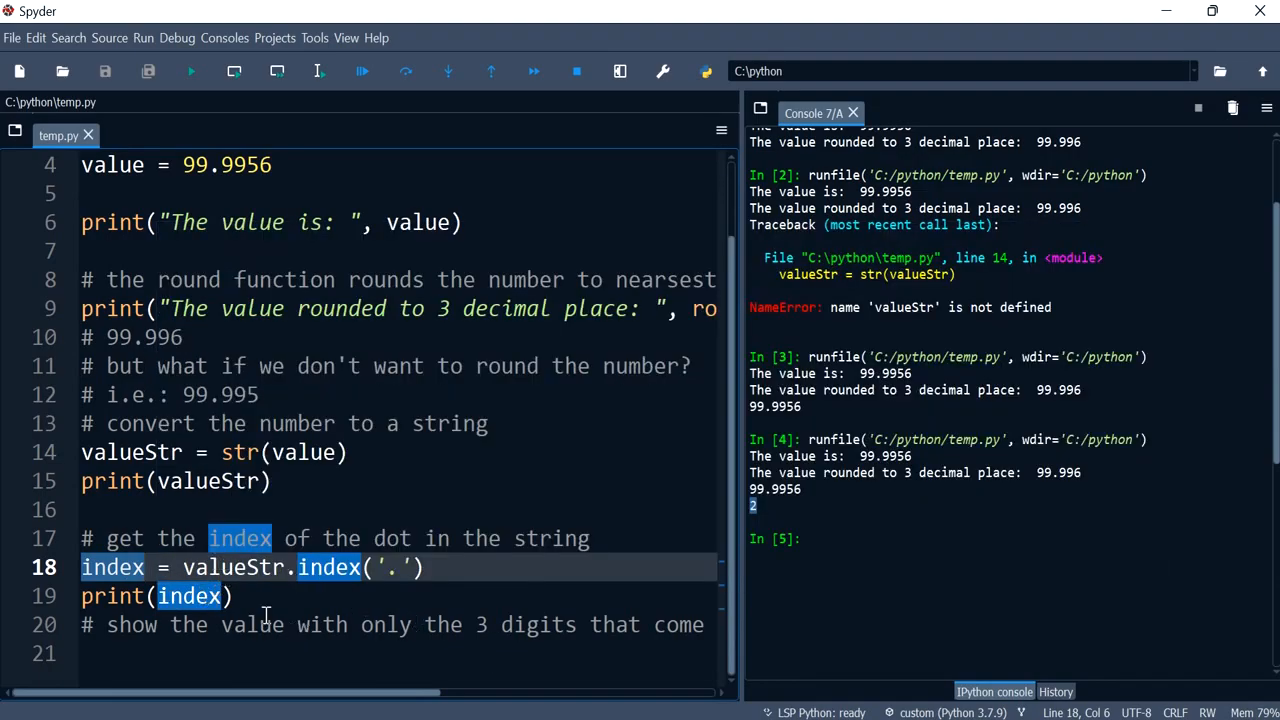
- Add print(valueStr[0 : index + 4]) on line 21 and run it to get 99.995
{"action": "type", "text": "print(valueStr"}
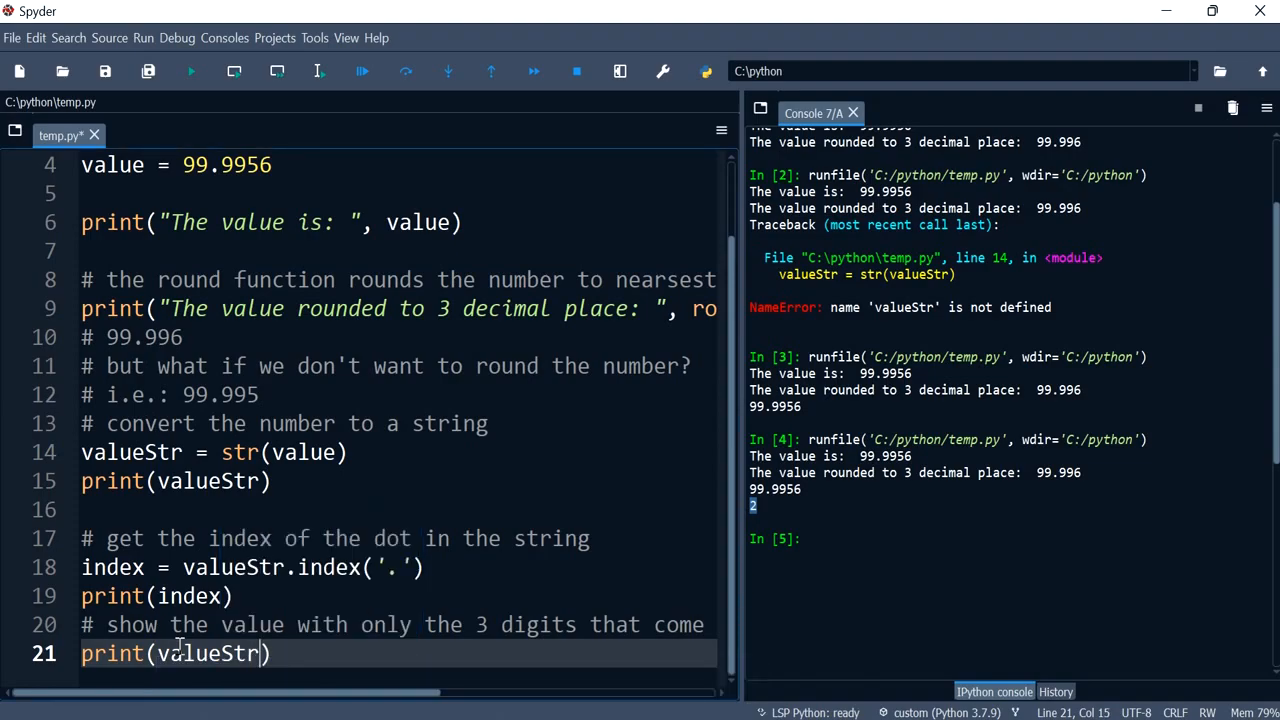
{"action": "type", "text": "[]"}
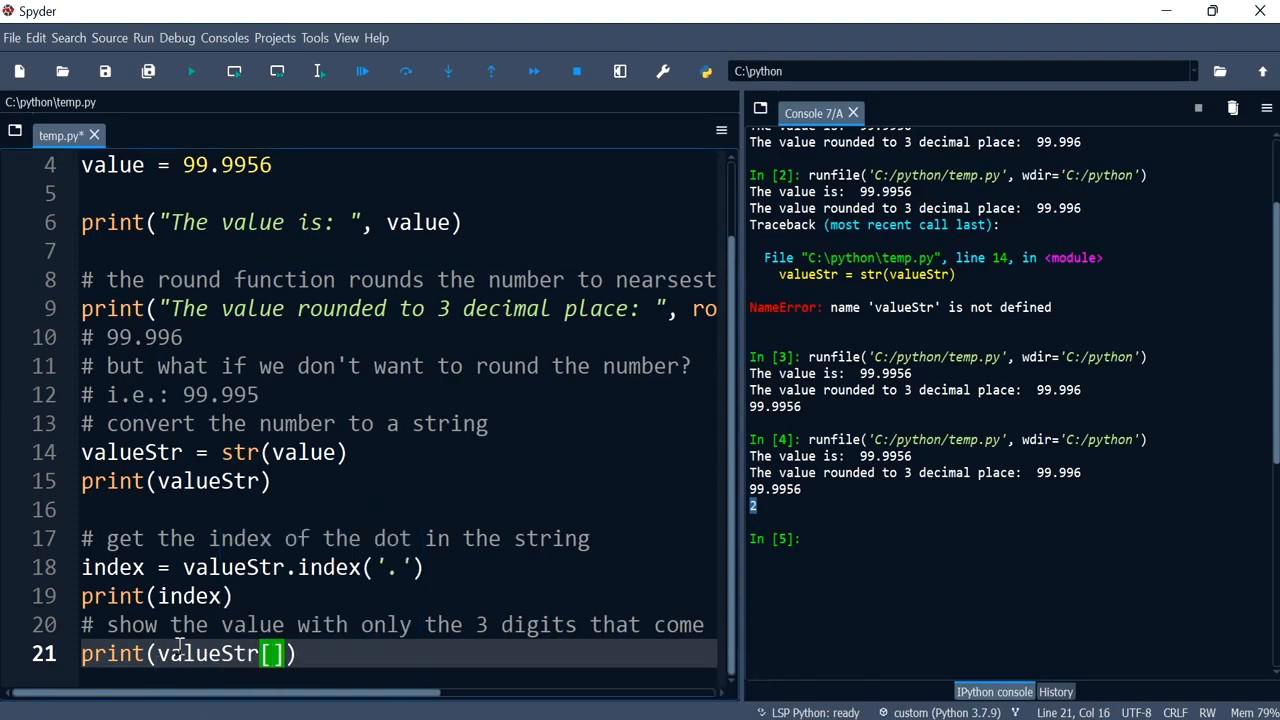
{"action": "type", "text": "0:"}
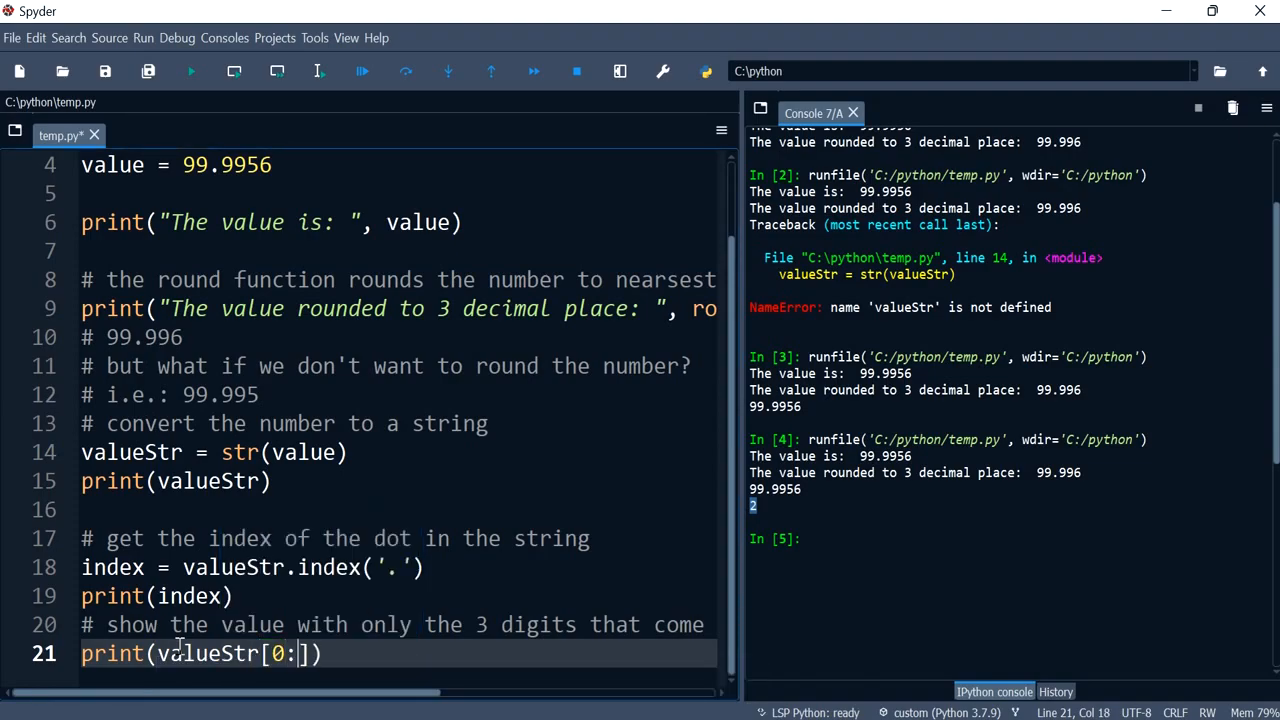
{"action": "type", "text": "in"}
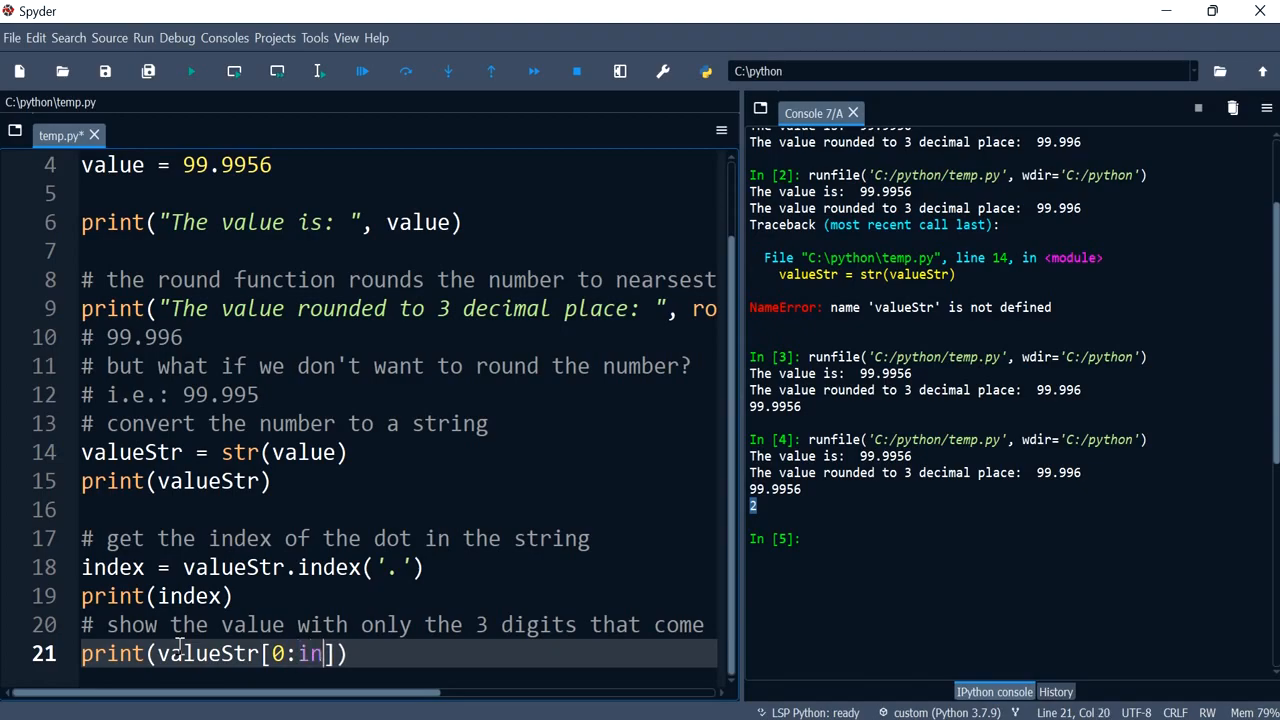
{"action": "type", "text": "dex +"}
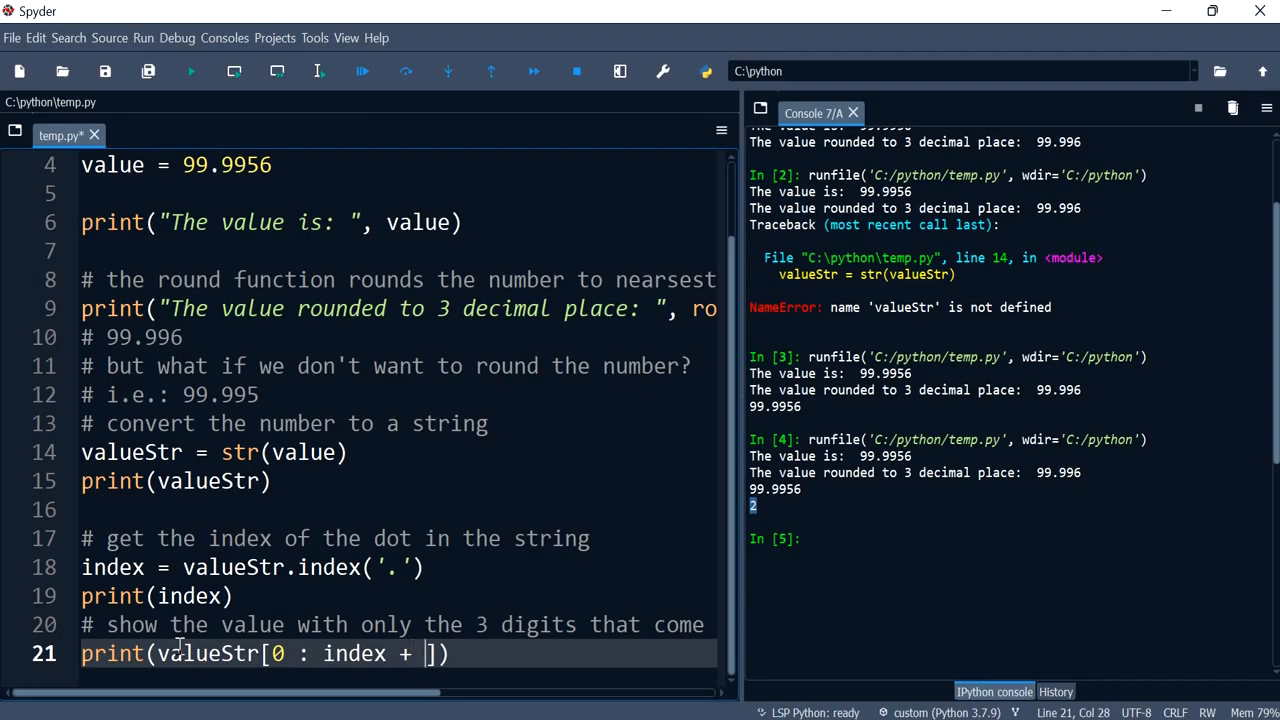
{"action": "type", "text": "3"}
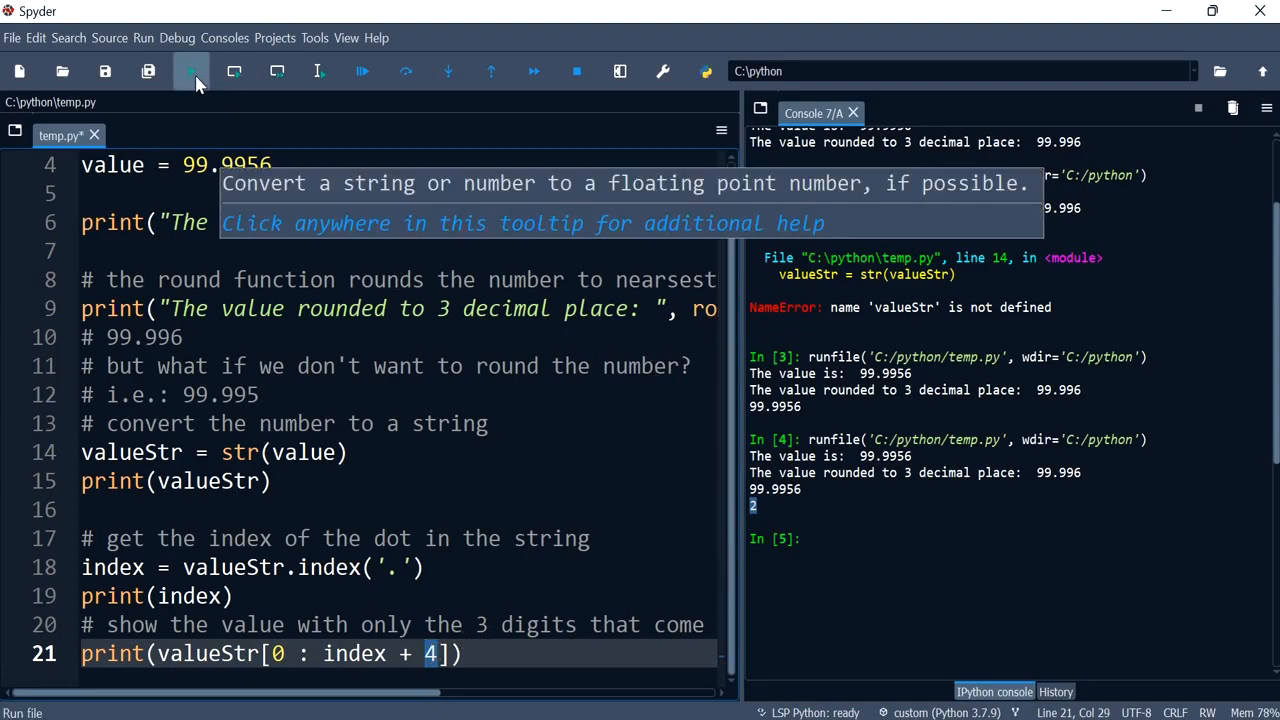
{"action": "left_click", "coordinate": [190, 71]}
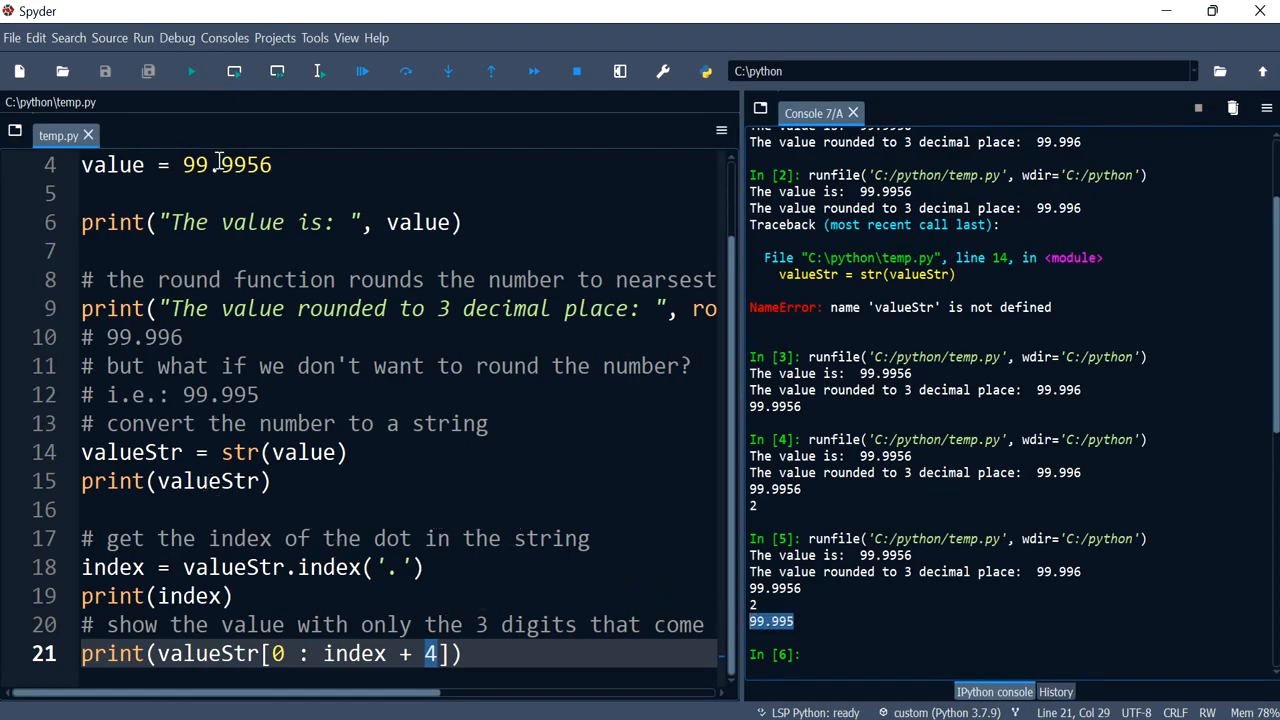
- Test value 997.9956, then 9975.9956, and confirm the output truncates to three decimals
{"action": "type", "text": "7"}
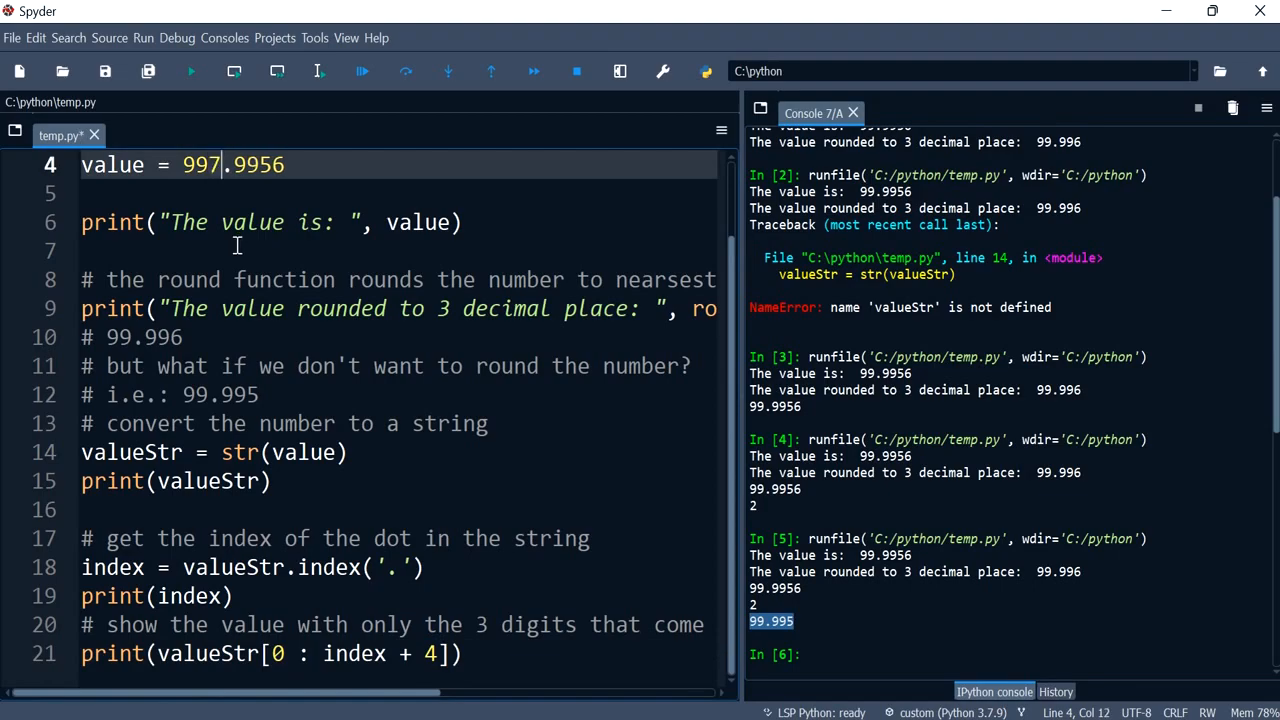
{"action": "mouse_move", "coordinate": [200, 164]}
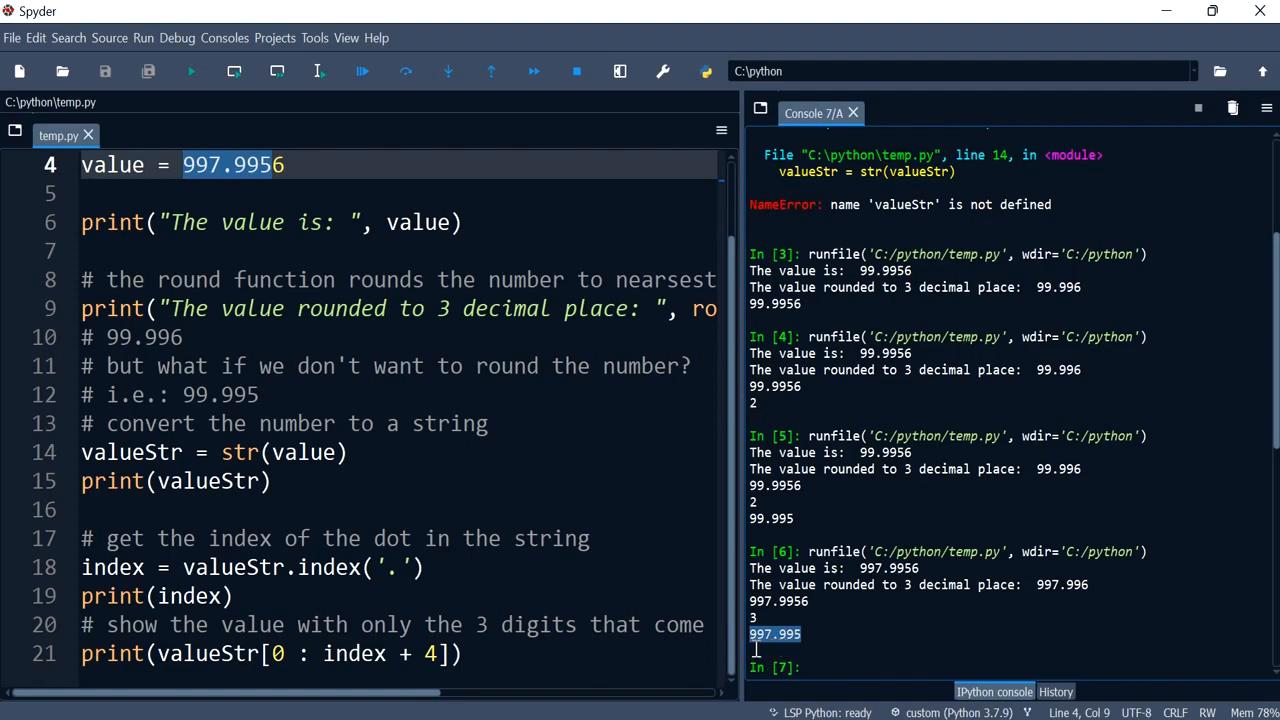
{"action": "left_click", "coordinate": [462, 625]}
{"action": "type", "text": "5"}
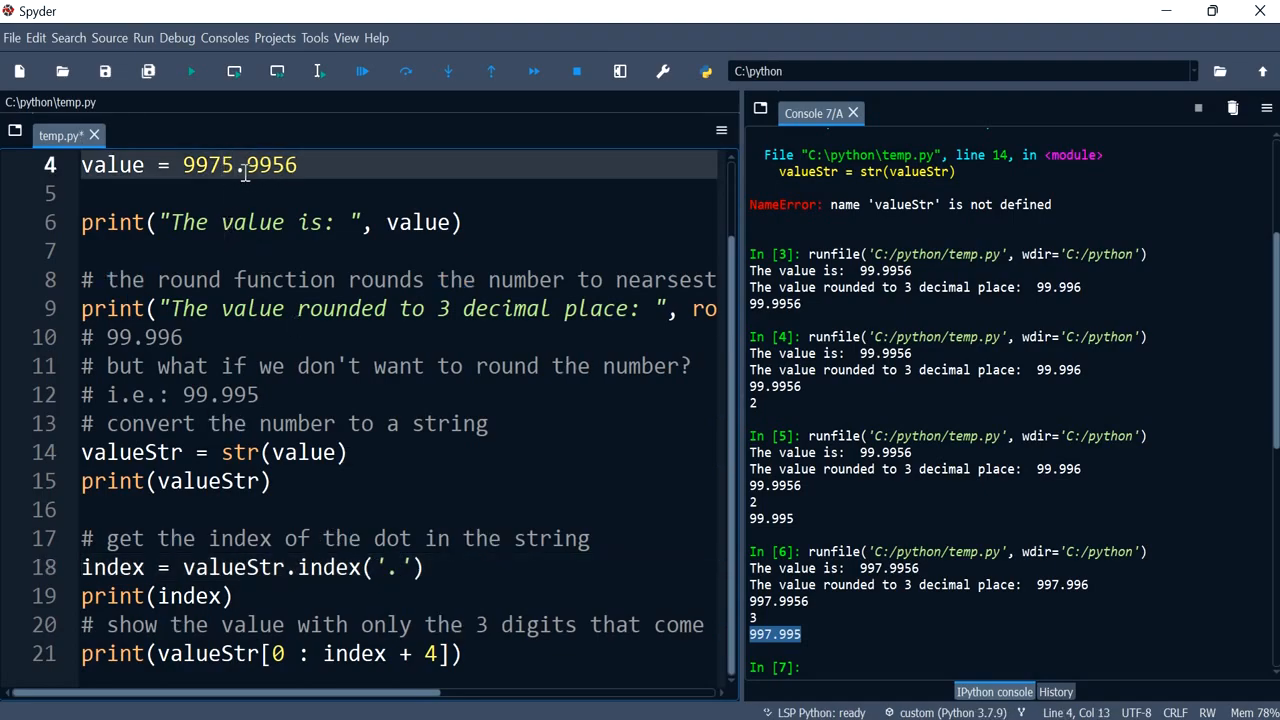
{"action": "left_click", "coordinate": [190, 71]}
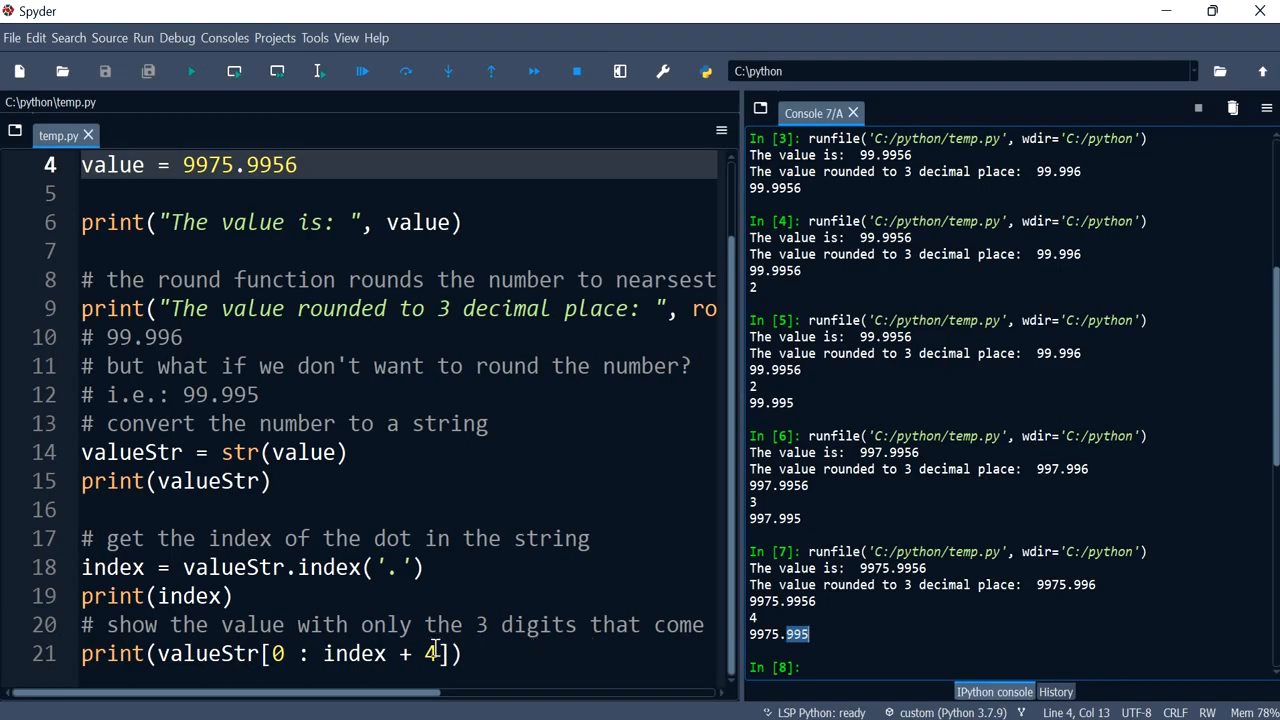
{"action": "left_click_drag", "start_coordinate": [320, 653], "coordinate": [440, 653]}
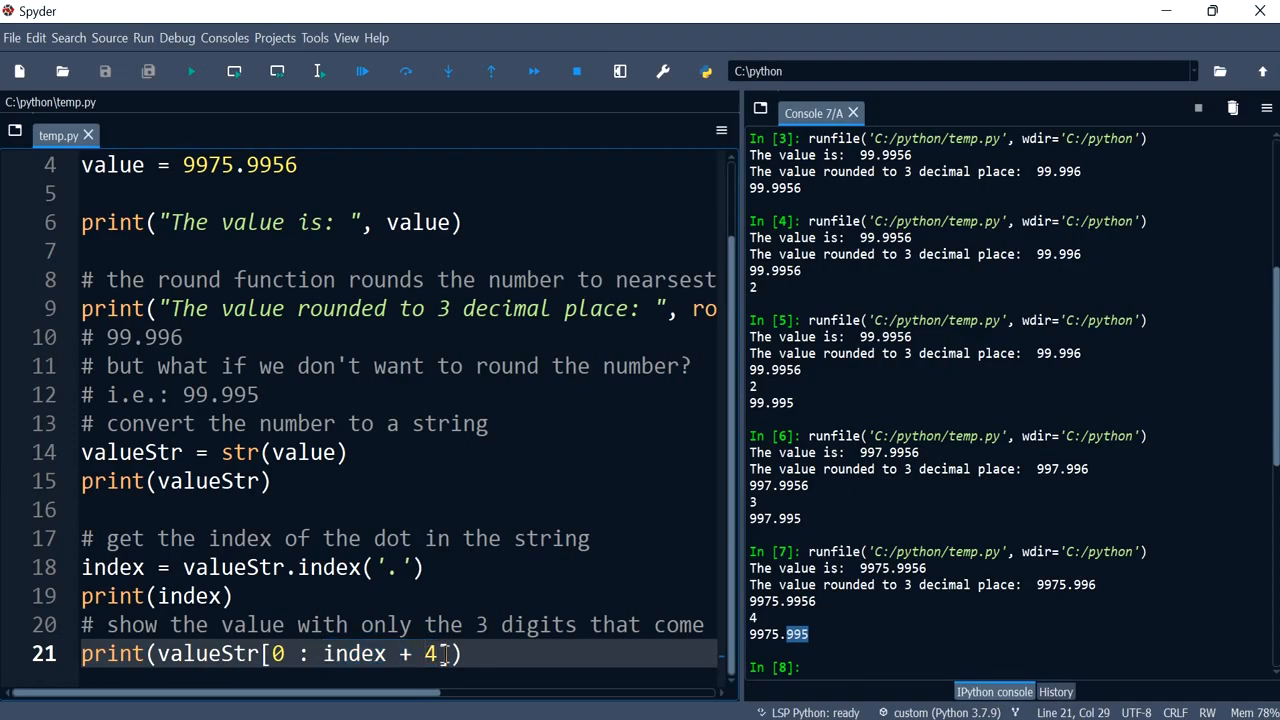
{"action": "double_click", "coordinate": [430, 653]}
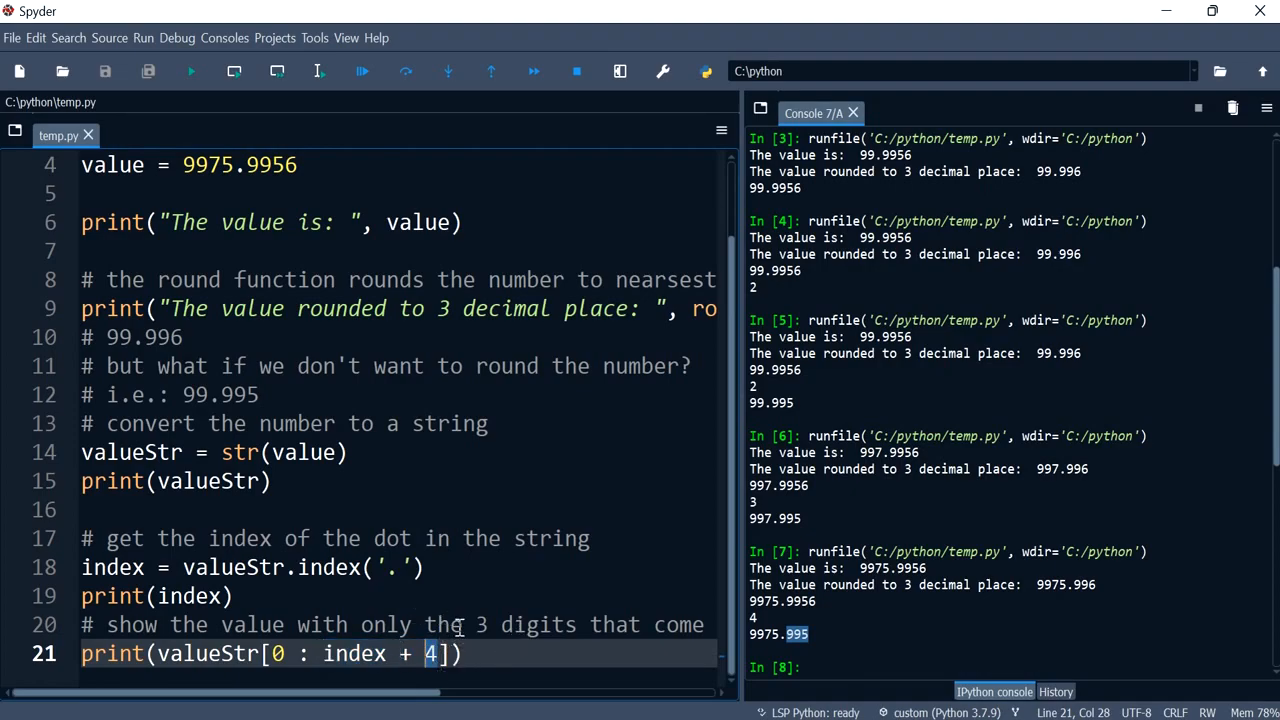